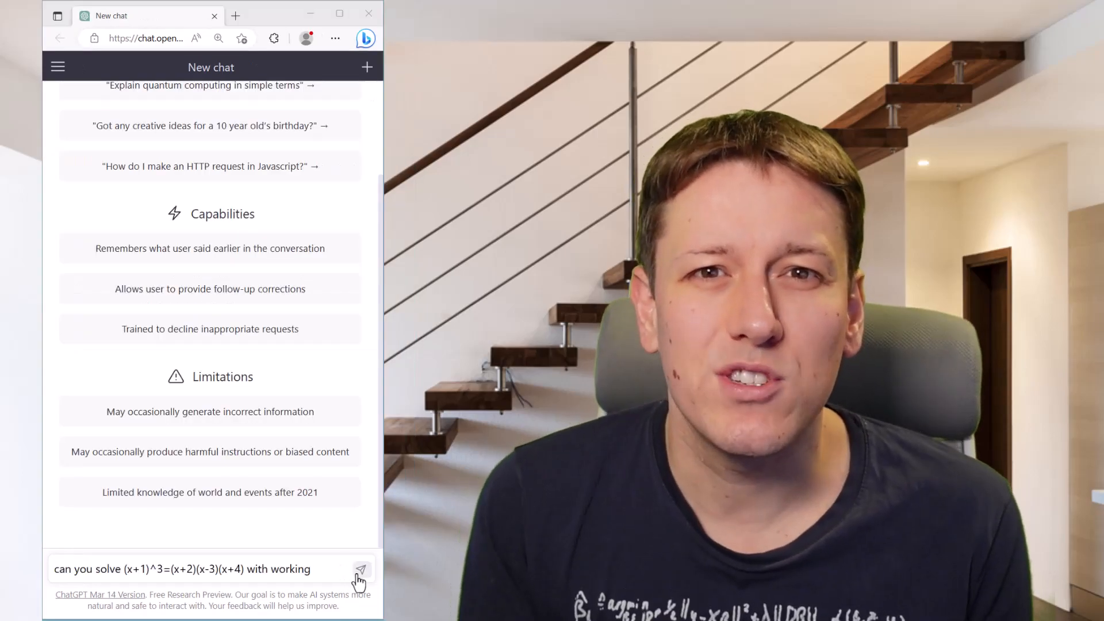
Step: Send the question asking for a worked solution to (x+1)^3=(x+2)(x-3)(x+4)
click(363, 570)
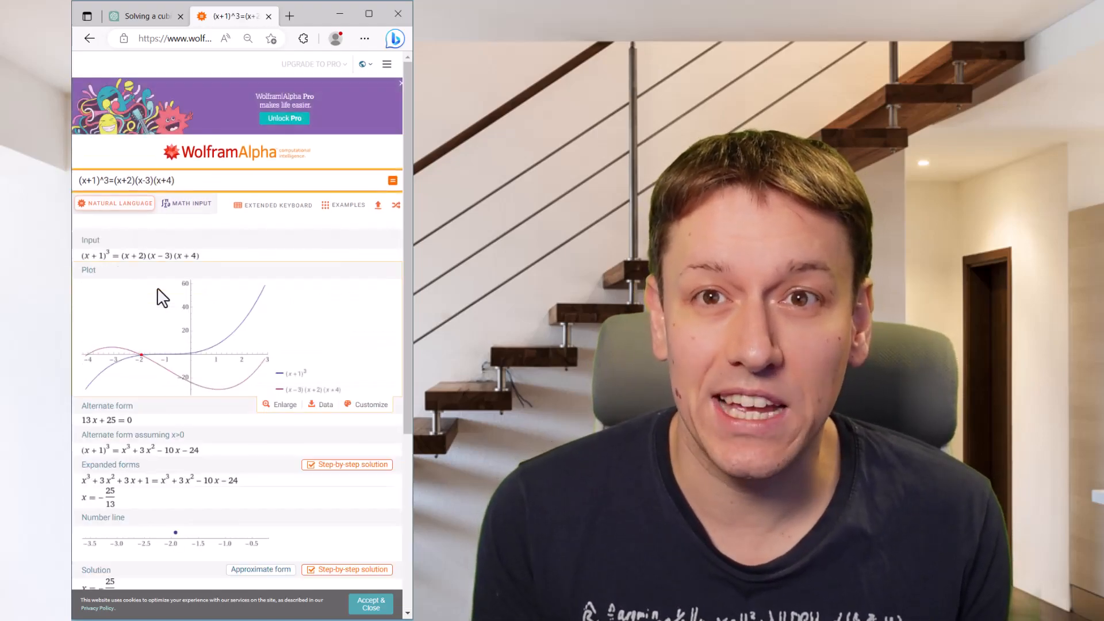
Step: Scroll Wolfram Alpha's results down to the solution x = −25/13
scroll(down, 3)
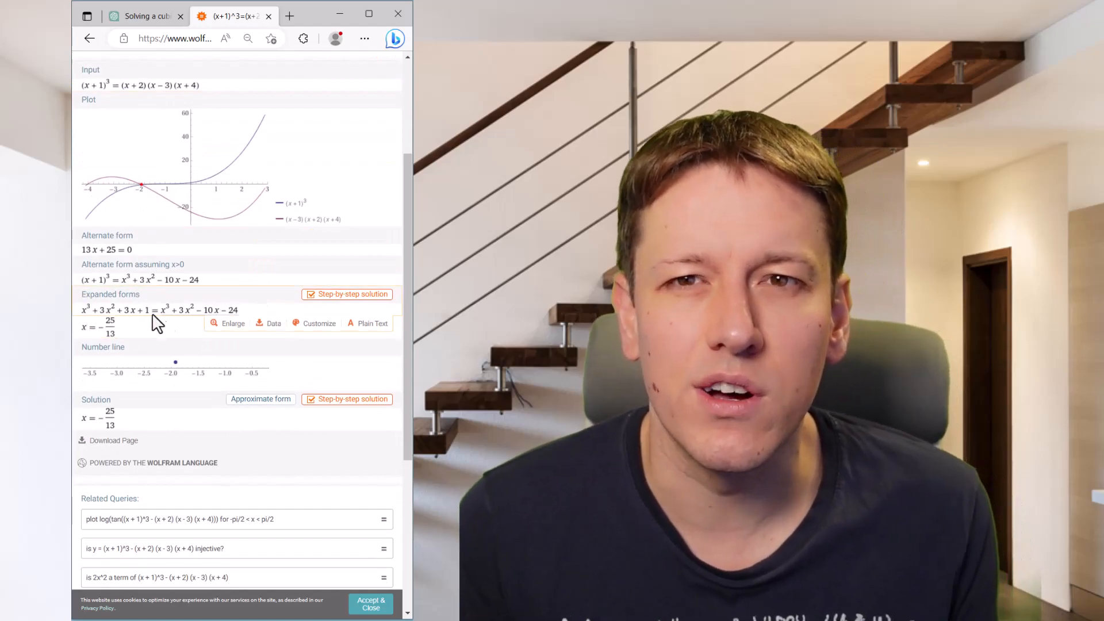
click(248, 39)
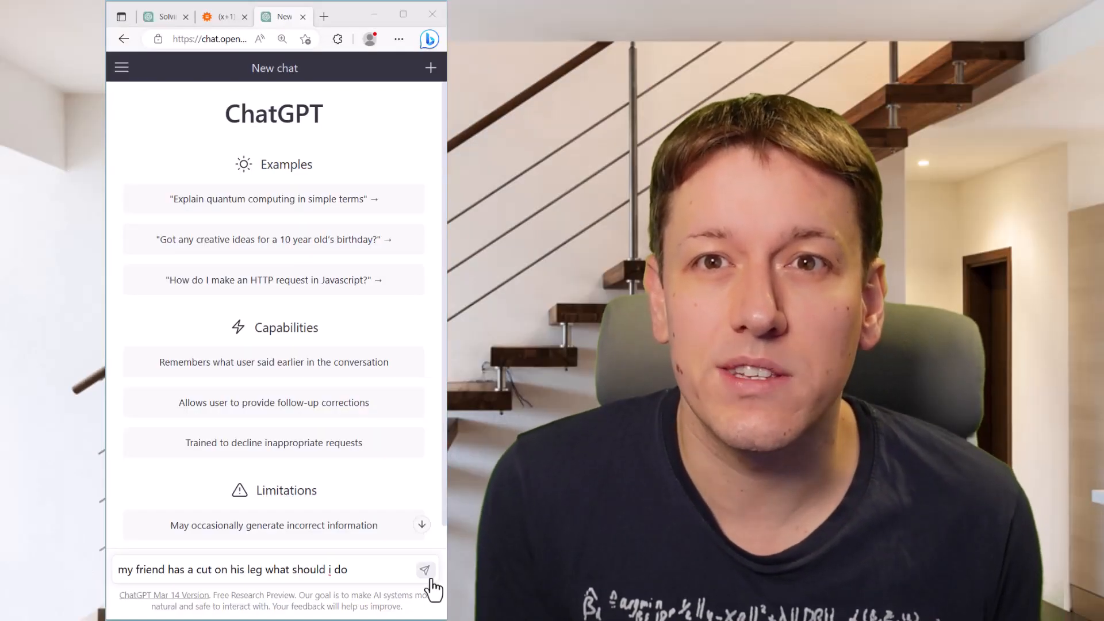
Step: Send the first-aid question about a friend's cut leg to ChatGPT
click(424, 569)
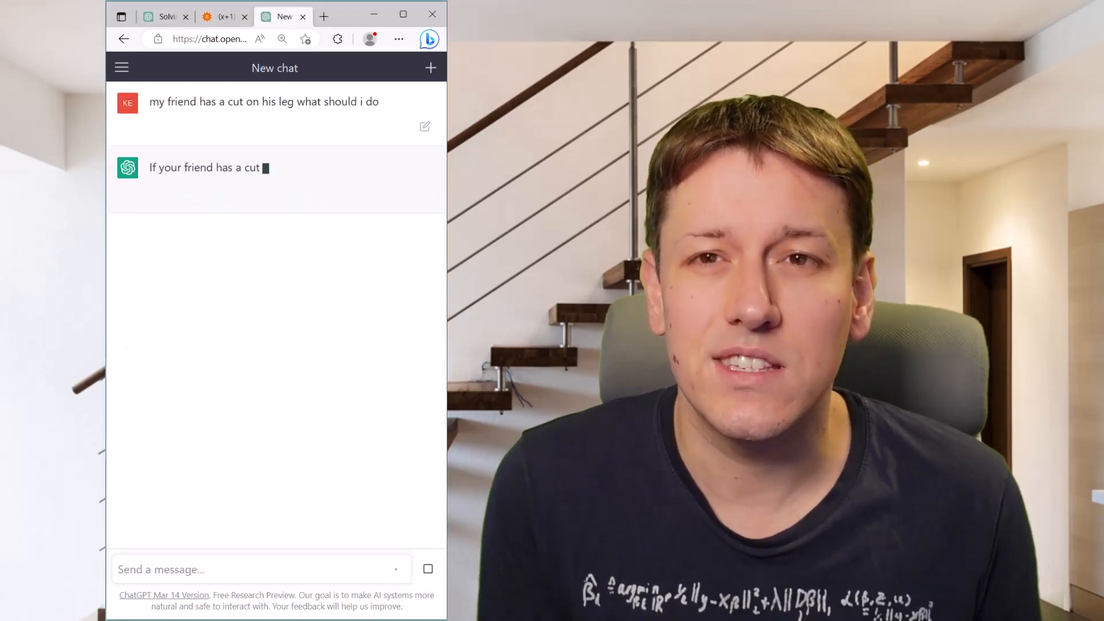